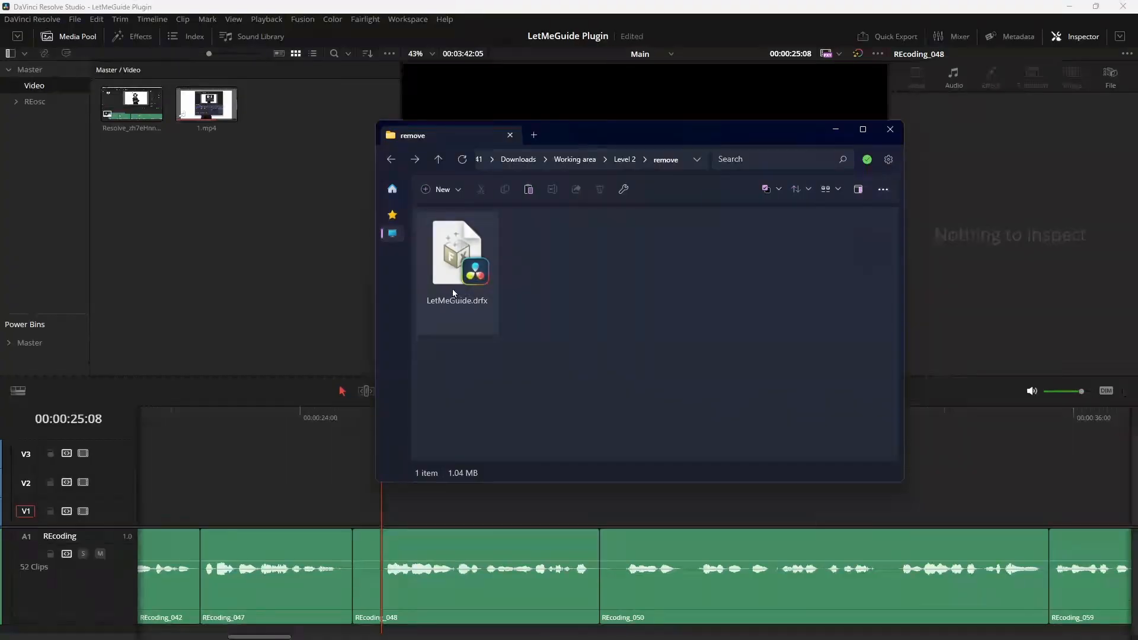
Install the LetMeGuide.drfx plugin from File Explorer so its generator can go on the timeline
click(139, 37)
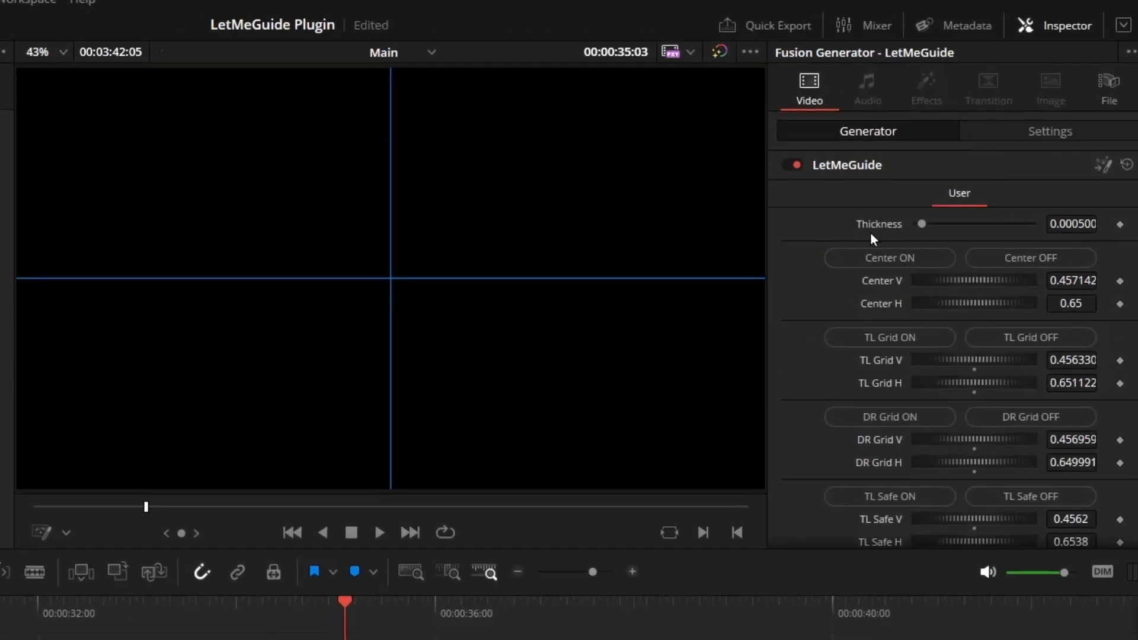
Raise the guide line Thickness to about 0.0049 in the Inspector
drag(921, 224, 958, 224)
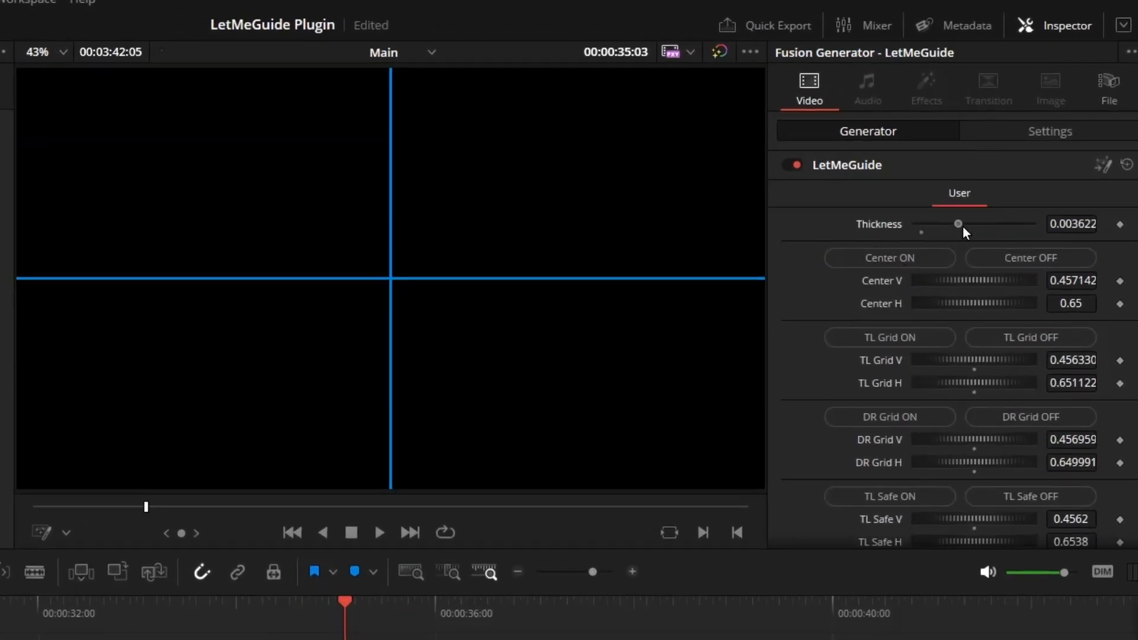
drag(958, 224, 972, 224)
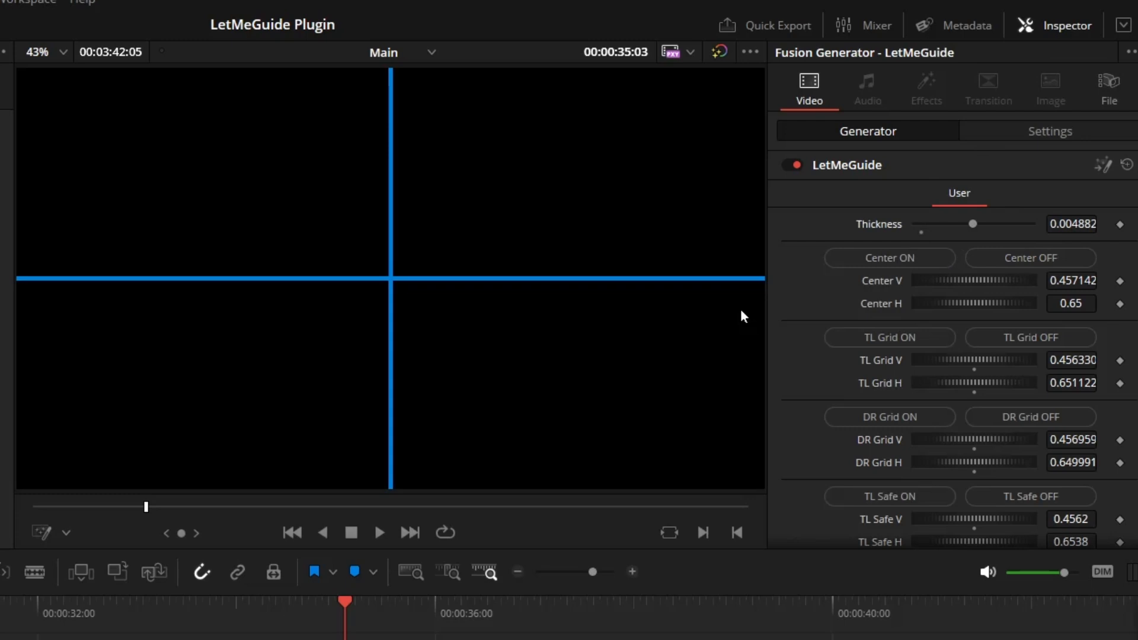
click(1030, 258)
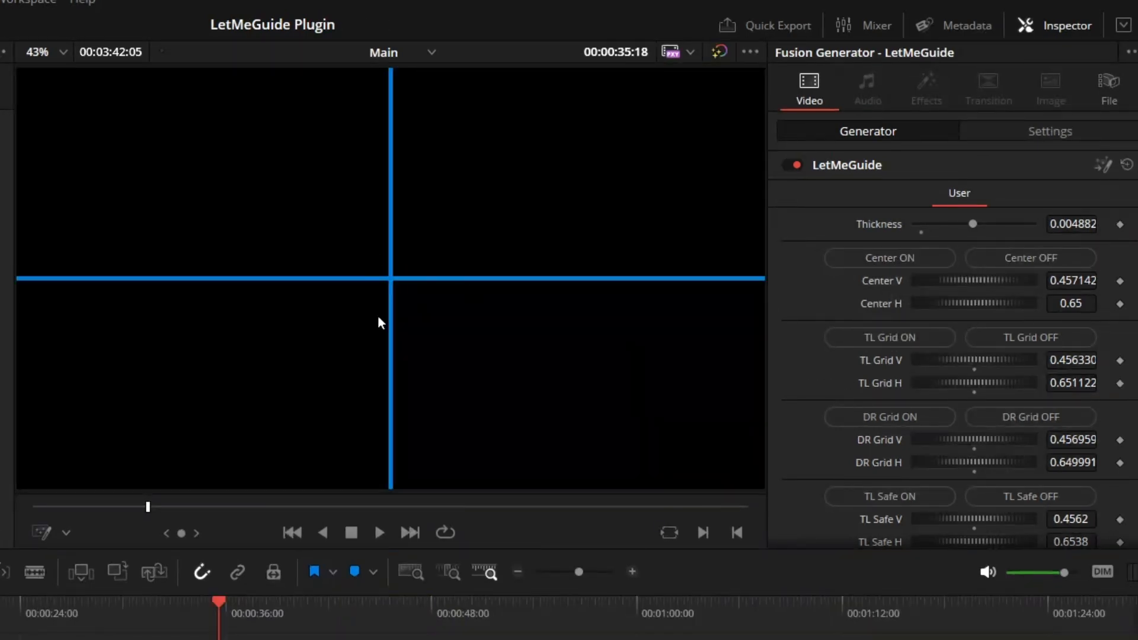
mouse_move(510, 318)
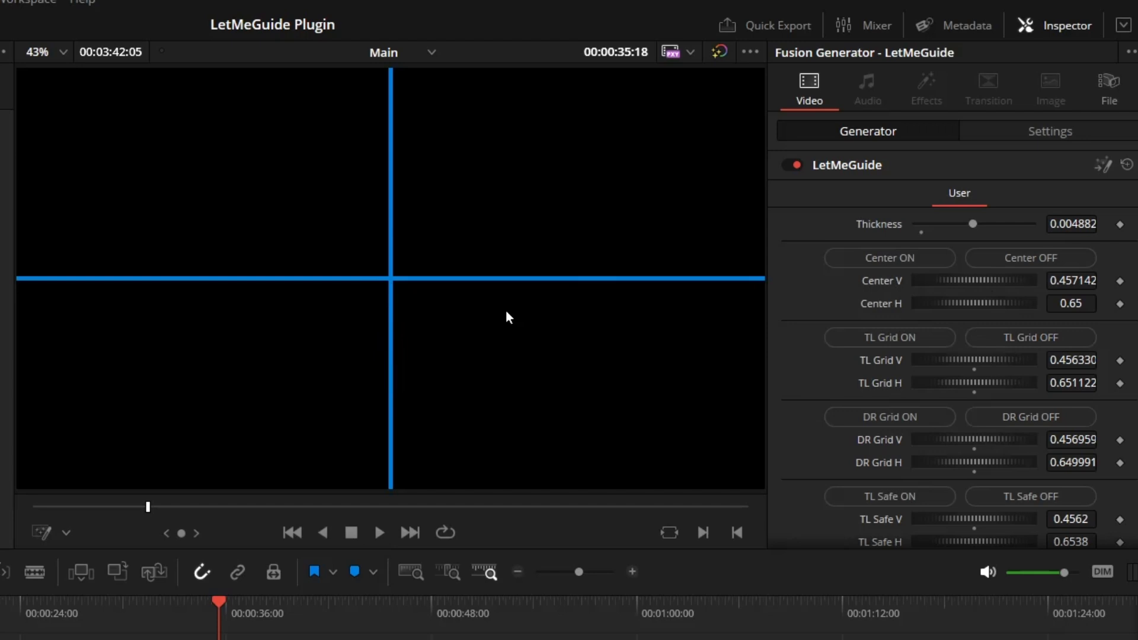
mouse_move(533, 338)
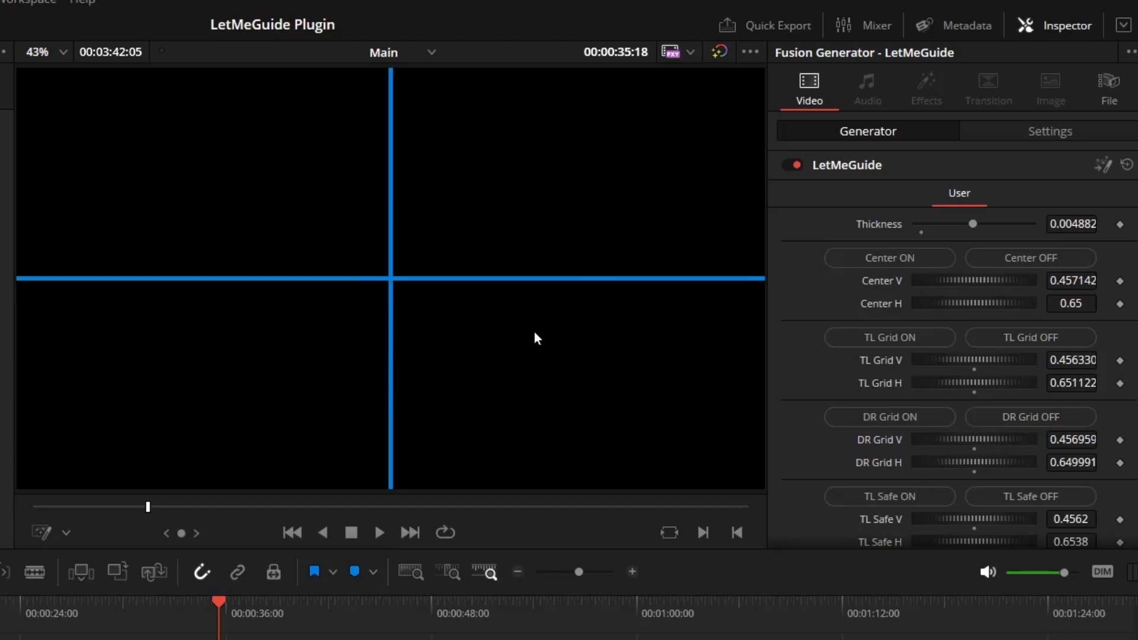
mouse_move(489, 348)
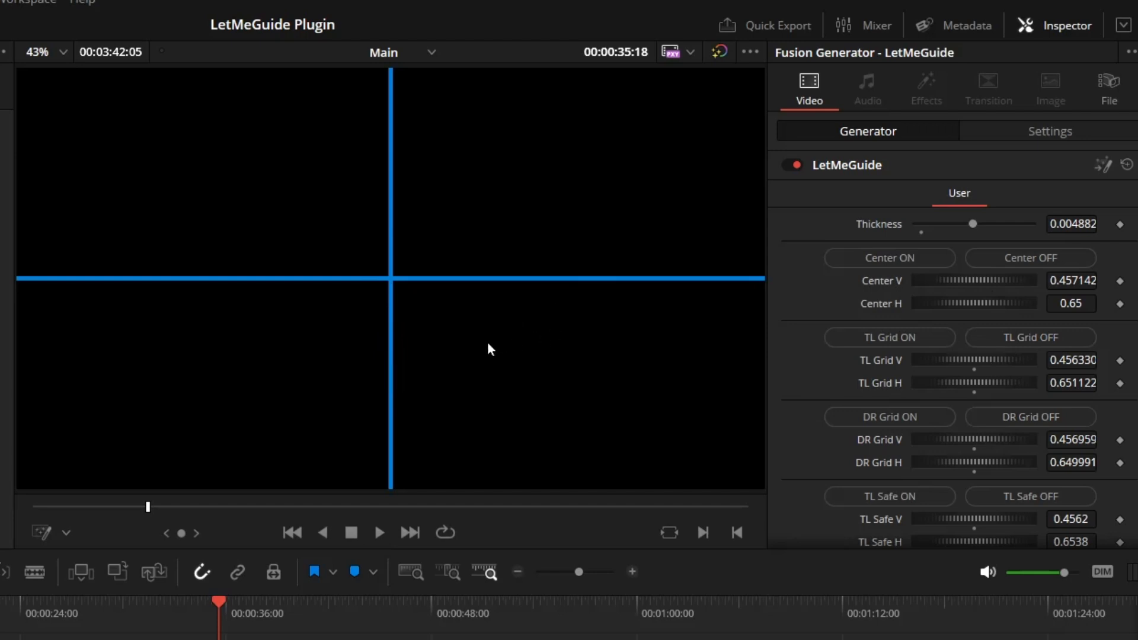
mouse_move(588, 351)
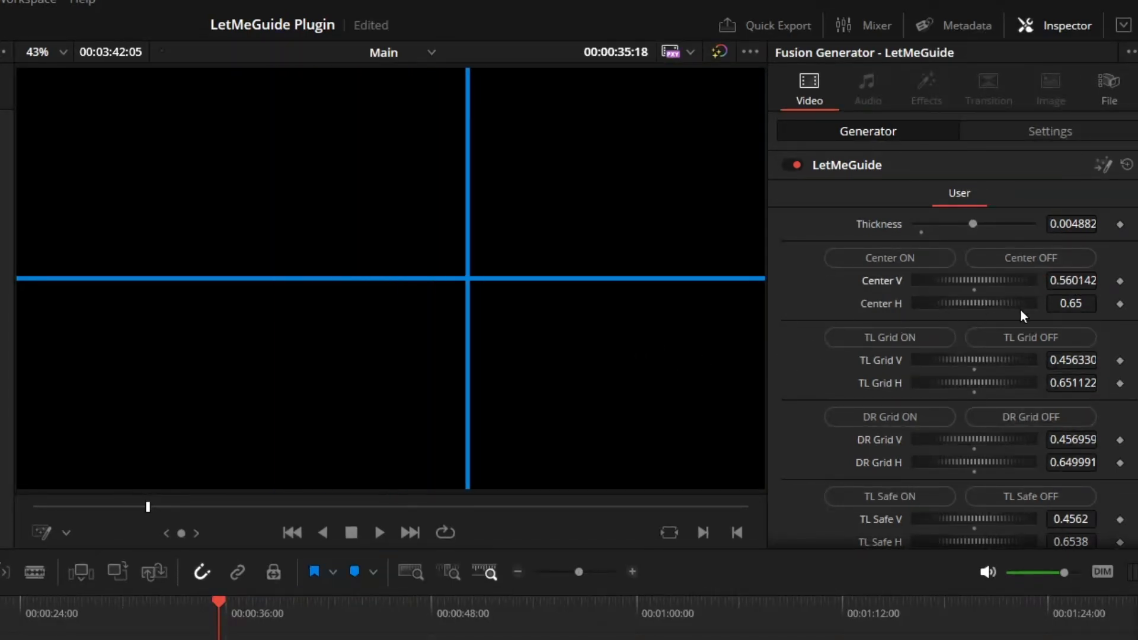
Set Center V to 0.8, adjust the cross in the viewer, then switch the centre guide off
text(0.8)
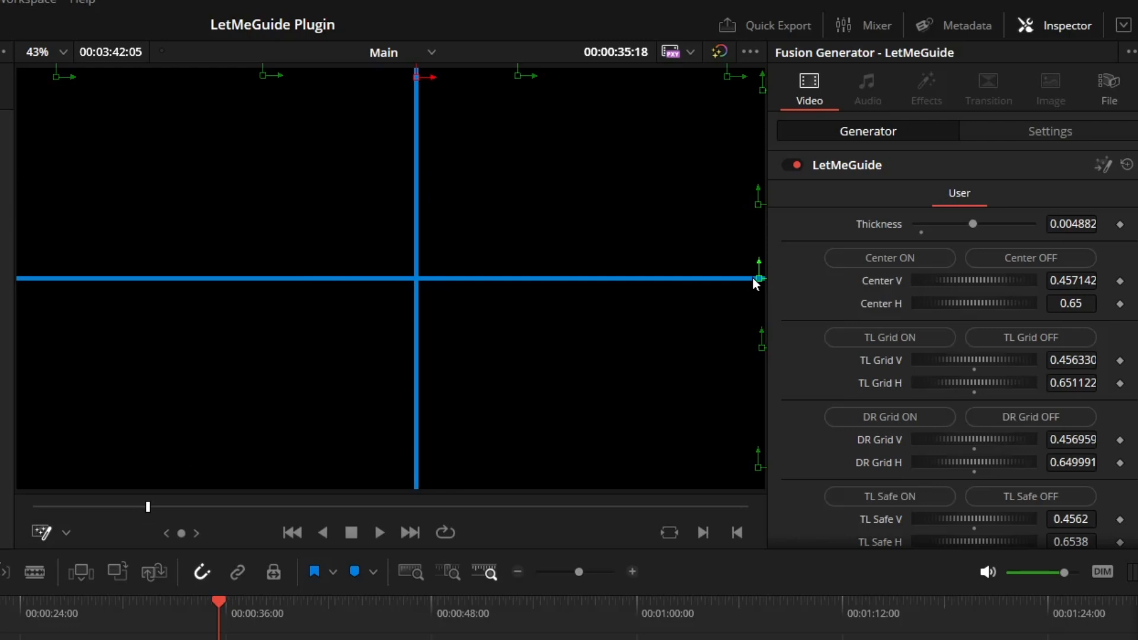
drag(755, 280, 682, 175)
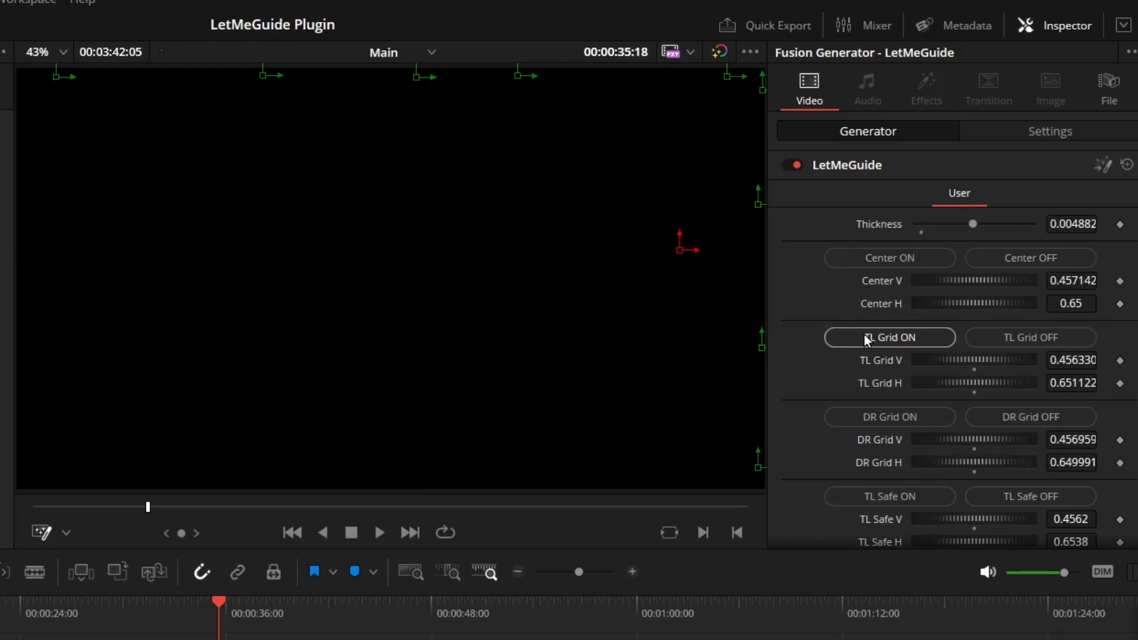
mouse_move(820, 356)
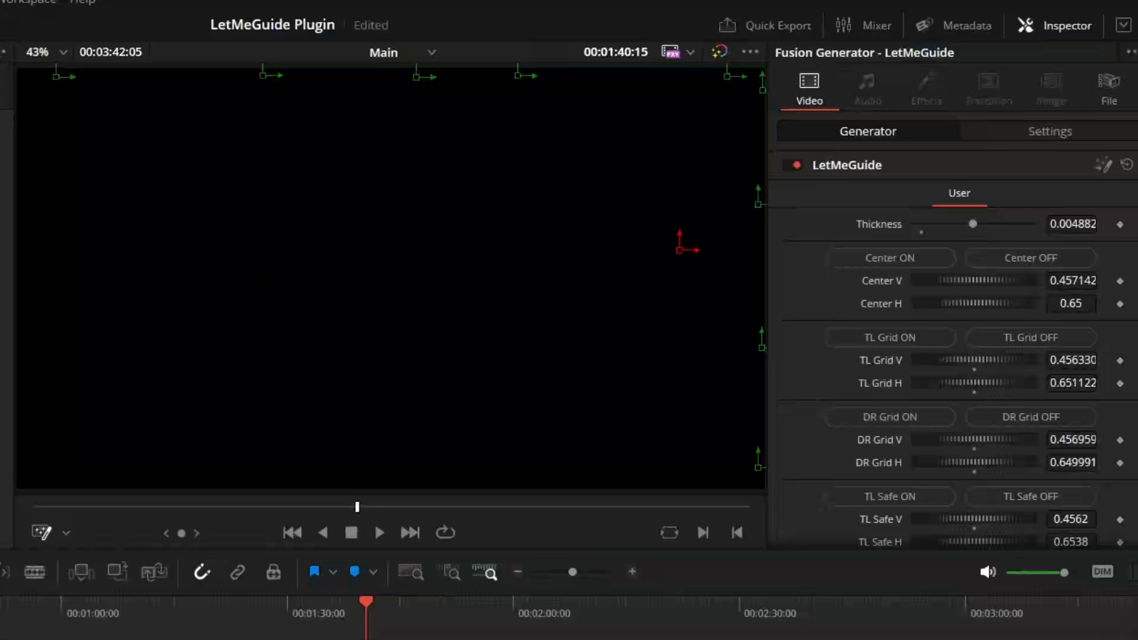
Turn on the TL and DR thirds grid, then the TL and DR safe-area guides
click(889, 337)
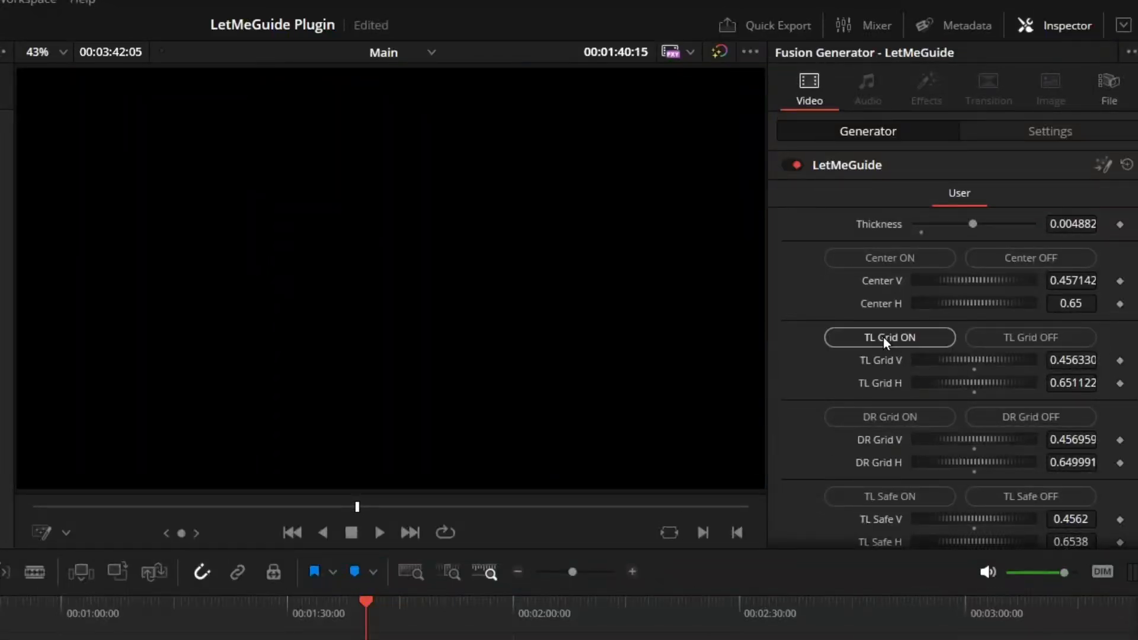
click(889, 336)
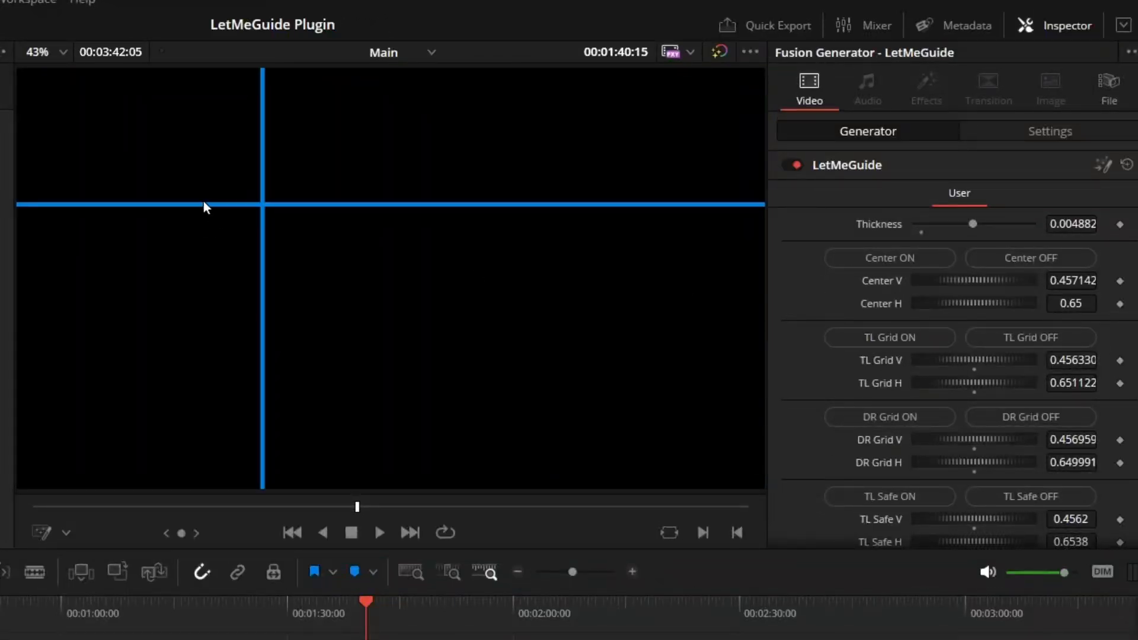
mouse_move(892, 418)
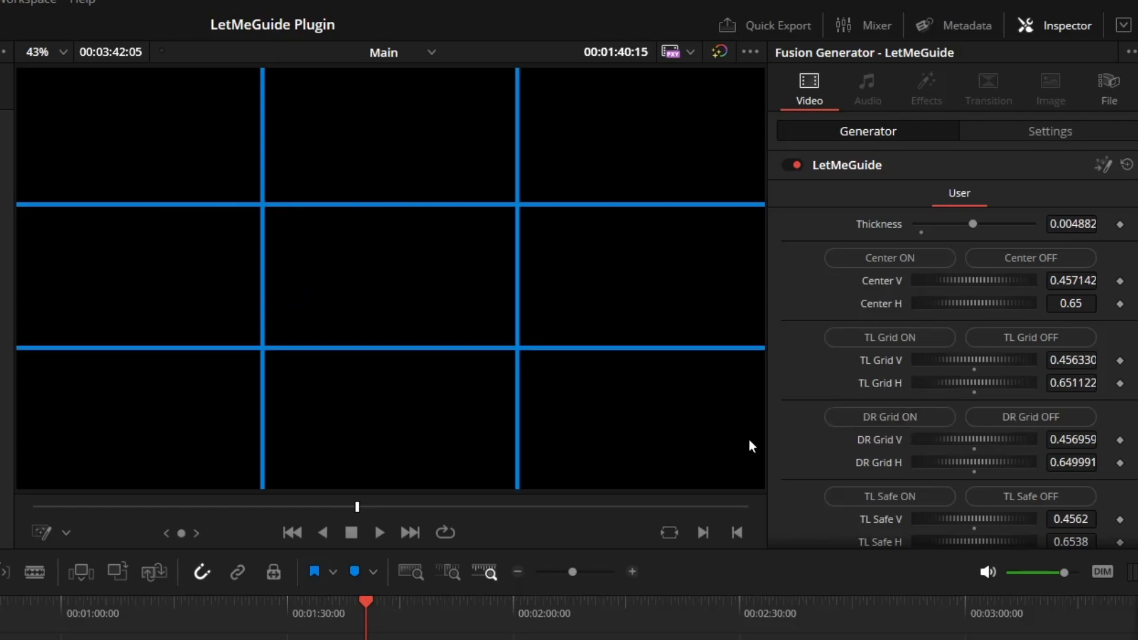
mouse_move(536, 394)
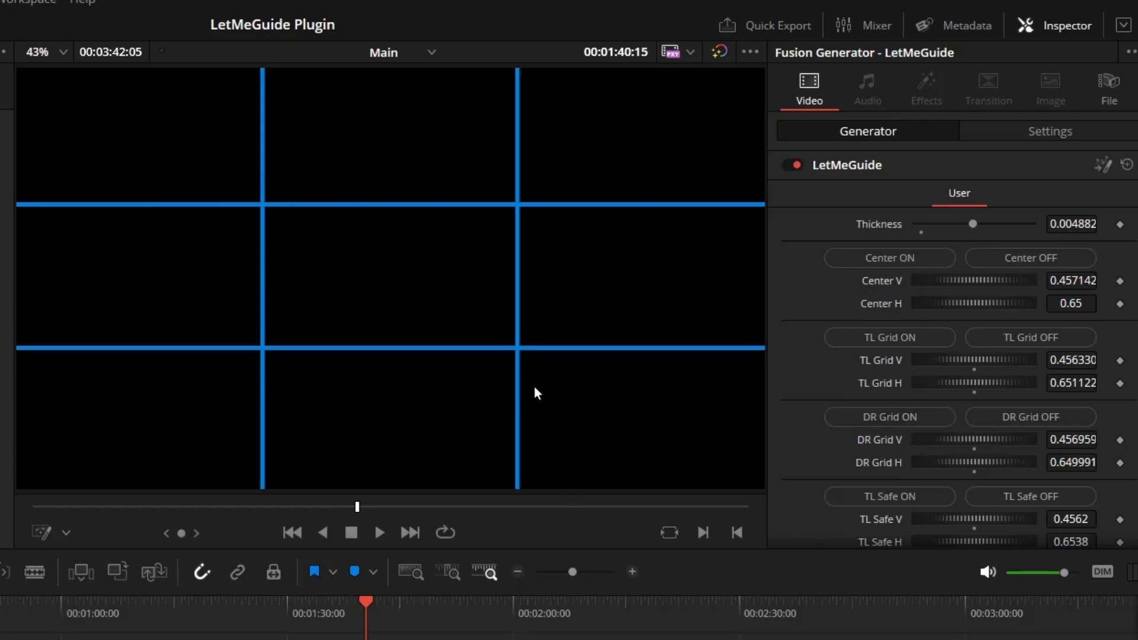
mouse_move(349, 355)
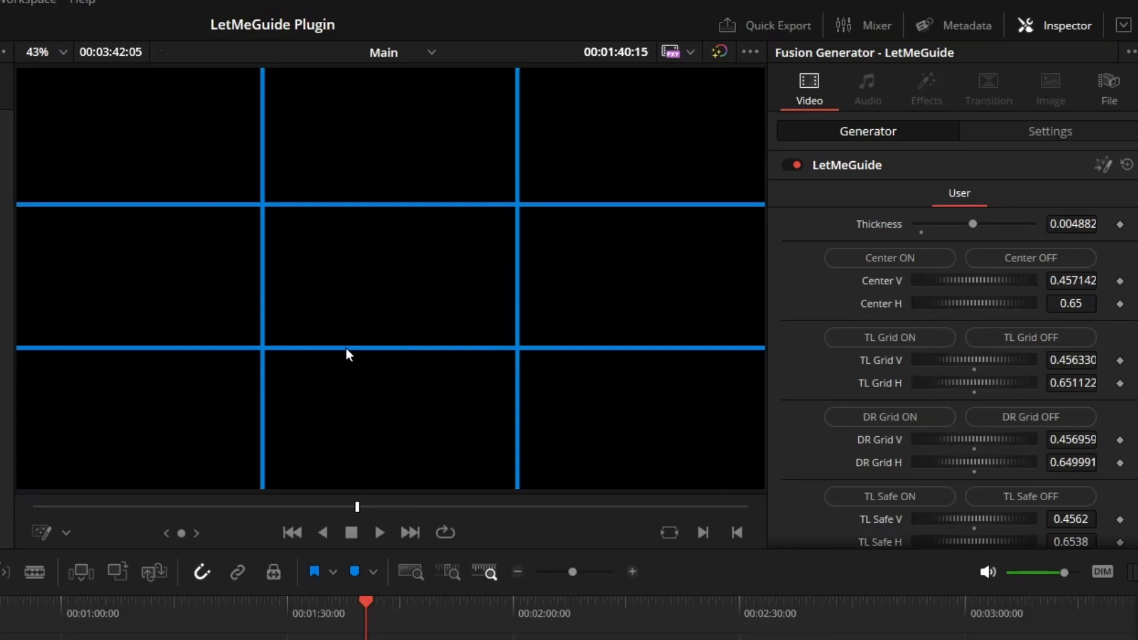
mouse_move(527, 403)
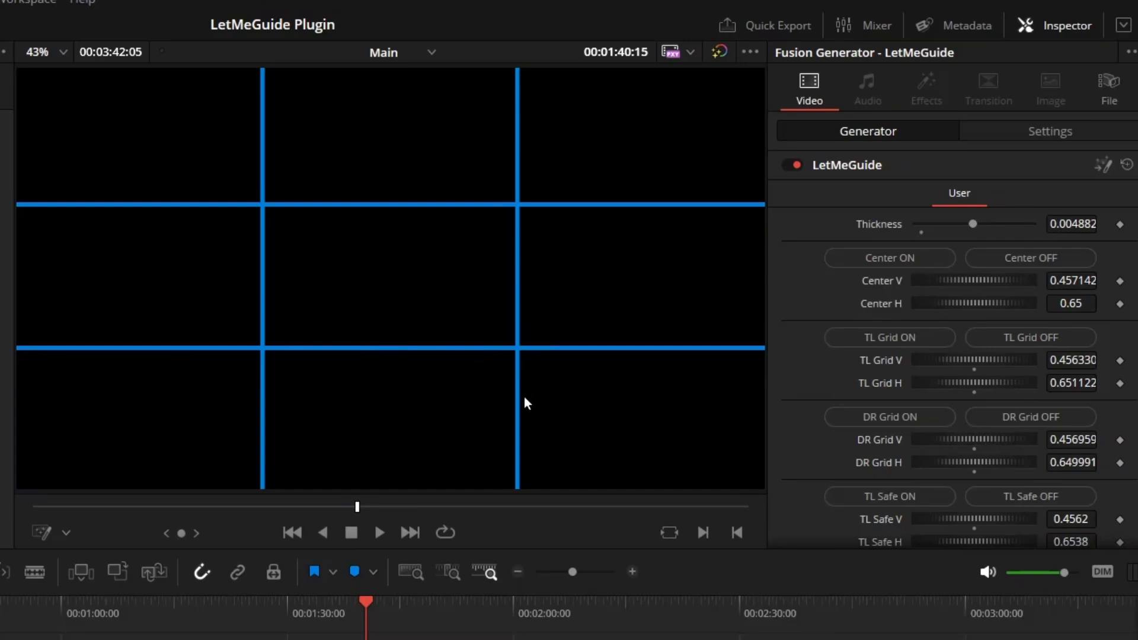
click(1030, 417)
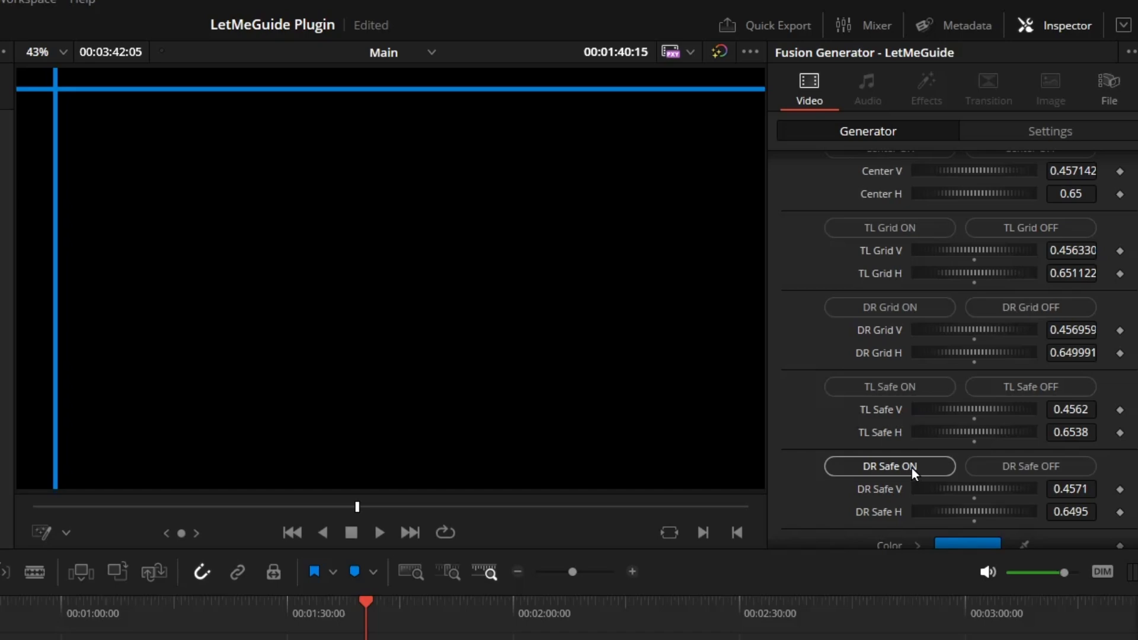
click(889, 466)
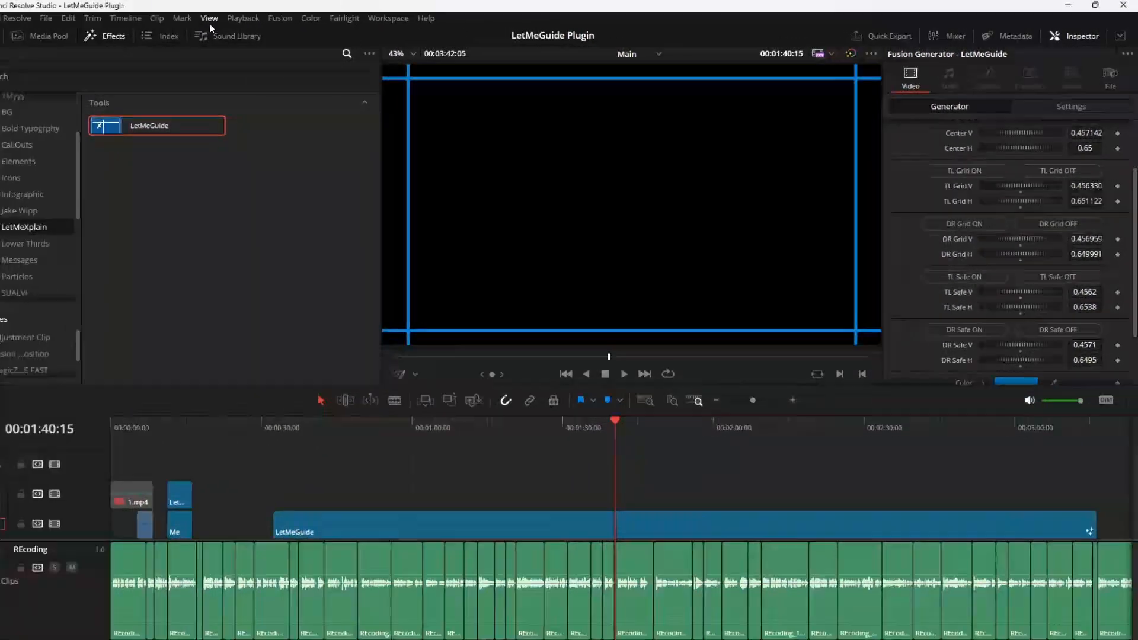
Show the safe-area guides as thin outline lines framing the viewer
click(208, 19)
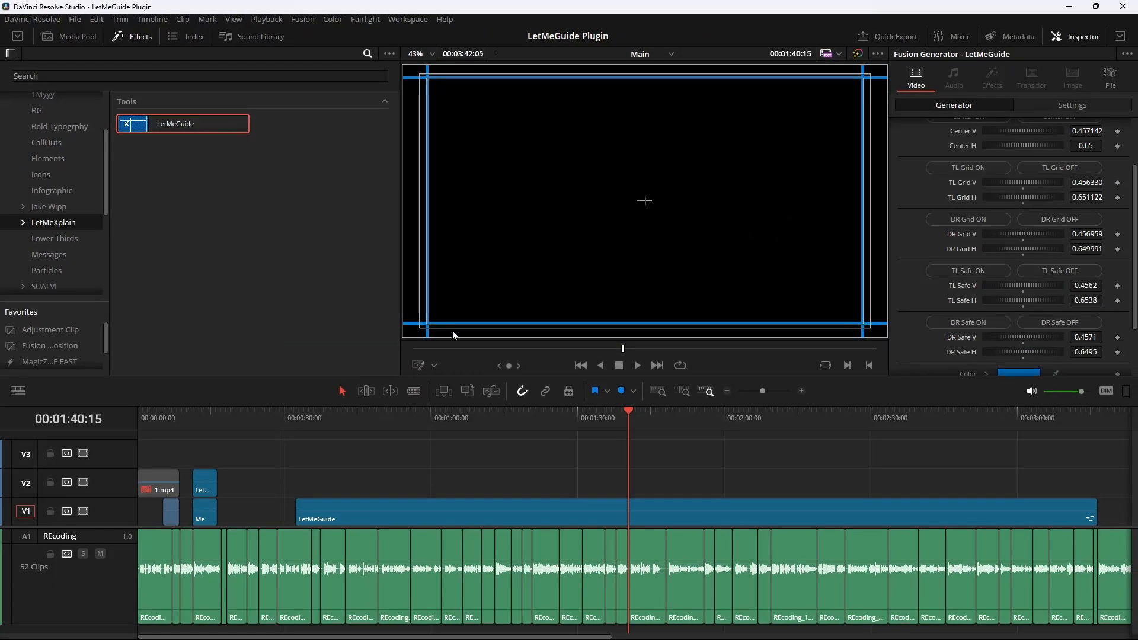
mouse_move(771, 268)
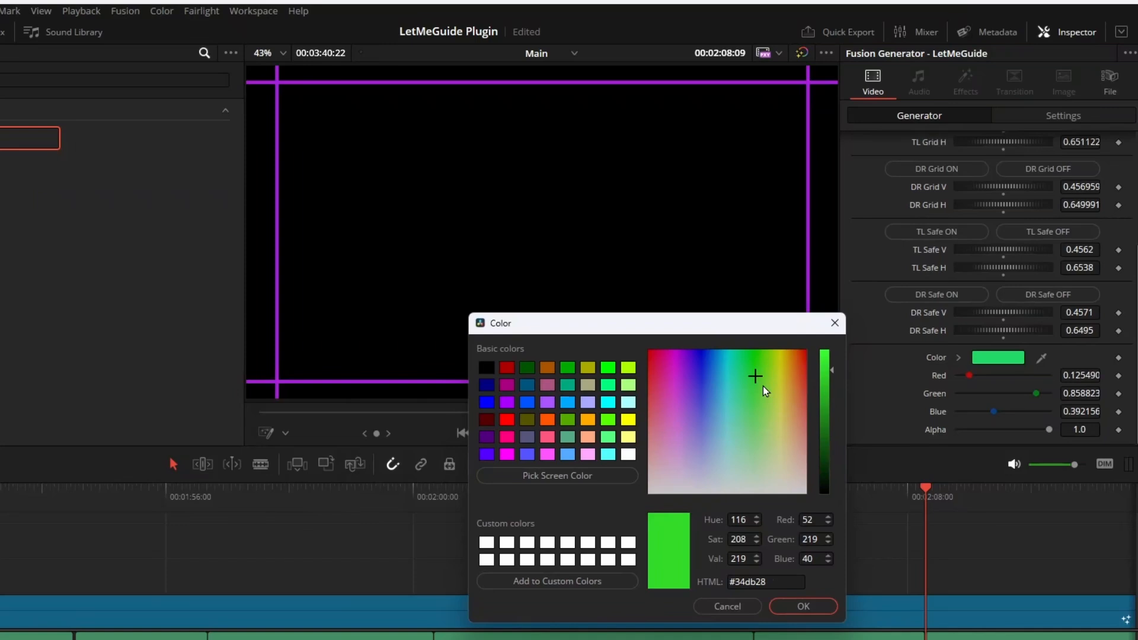
Confirm a blue guide colour and enable Fusion Overlay on-screen controls in the viewer
click(724, 417)
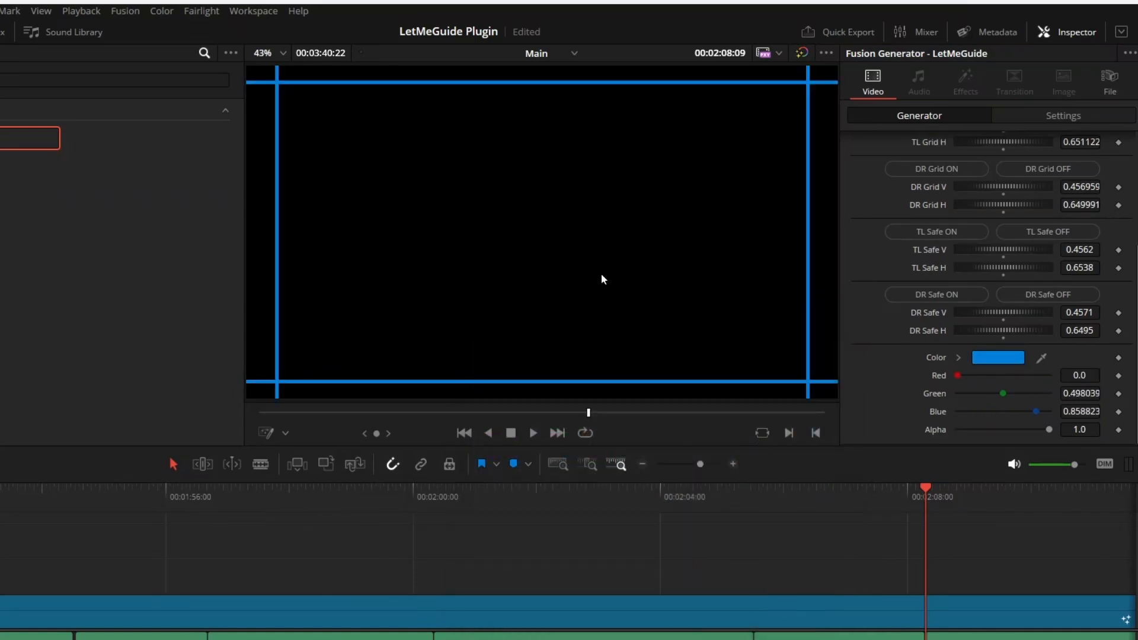
click(284, 434)
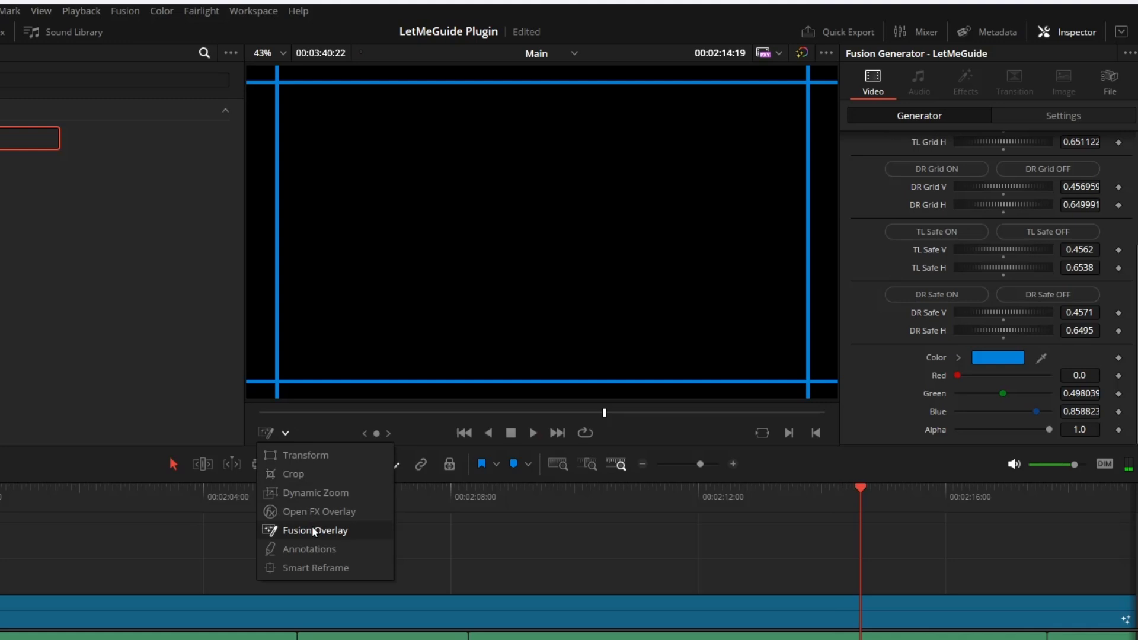
click(314, 530)
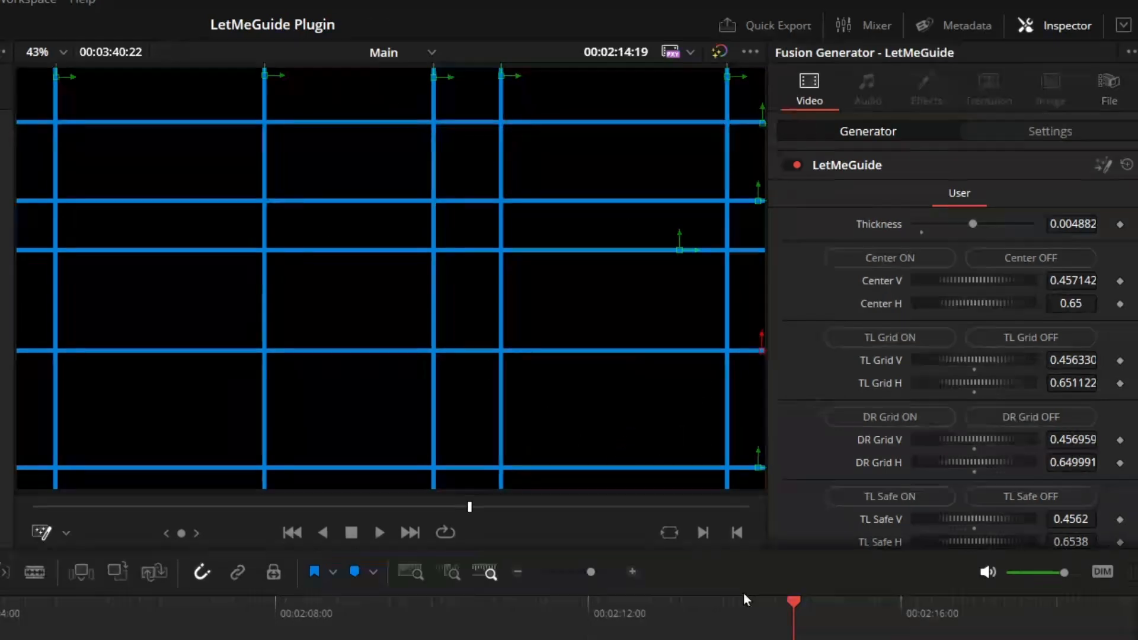
Play the timeline and drag the Center handle down so Center H reaches 0.925
click(379, 532)
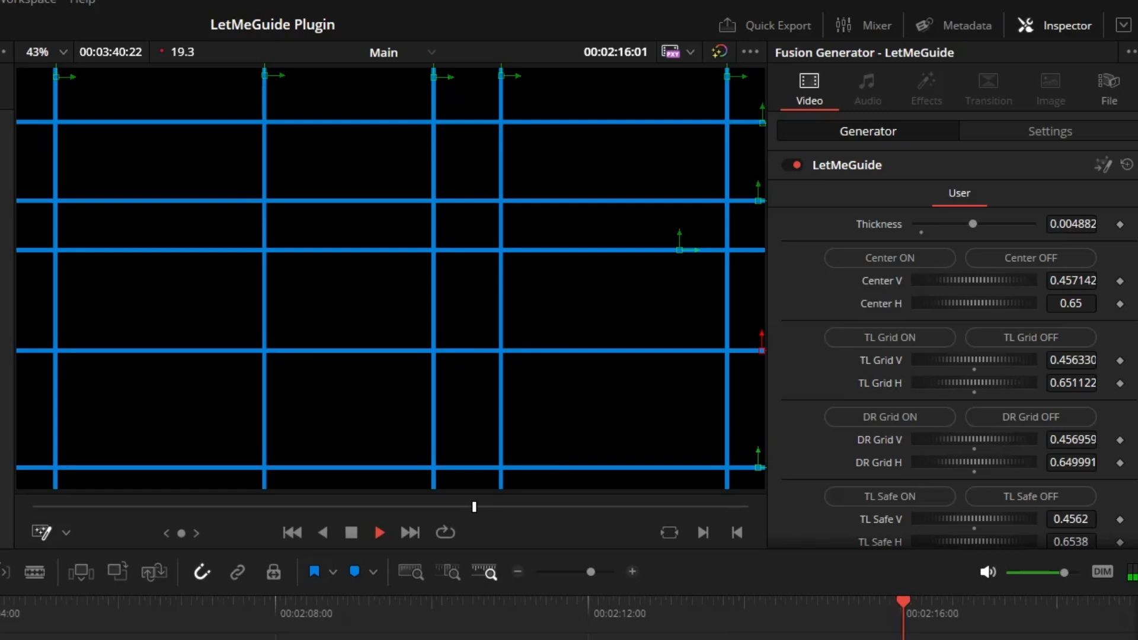
click(379, 532)
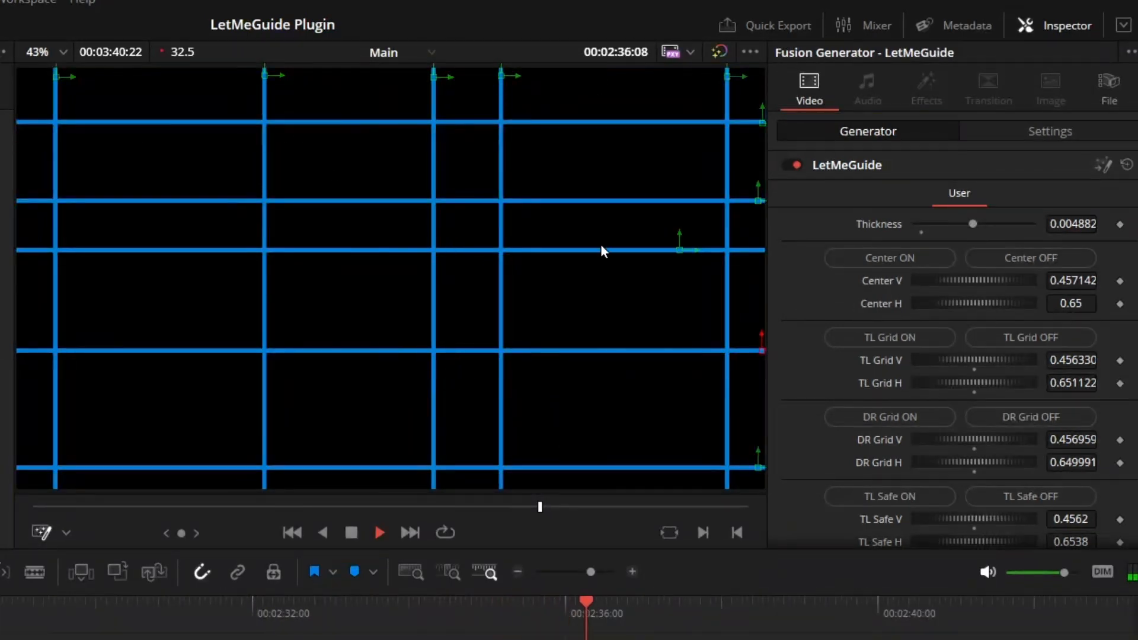
click(379, 534)
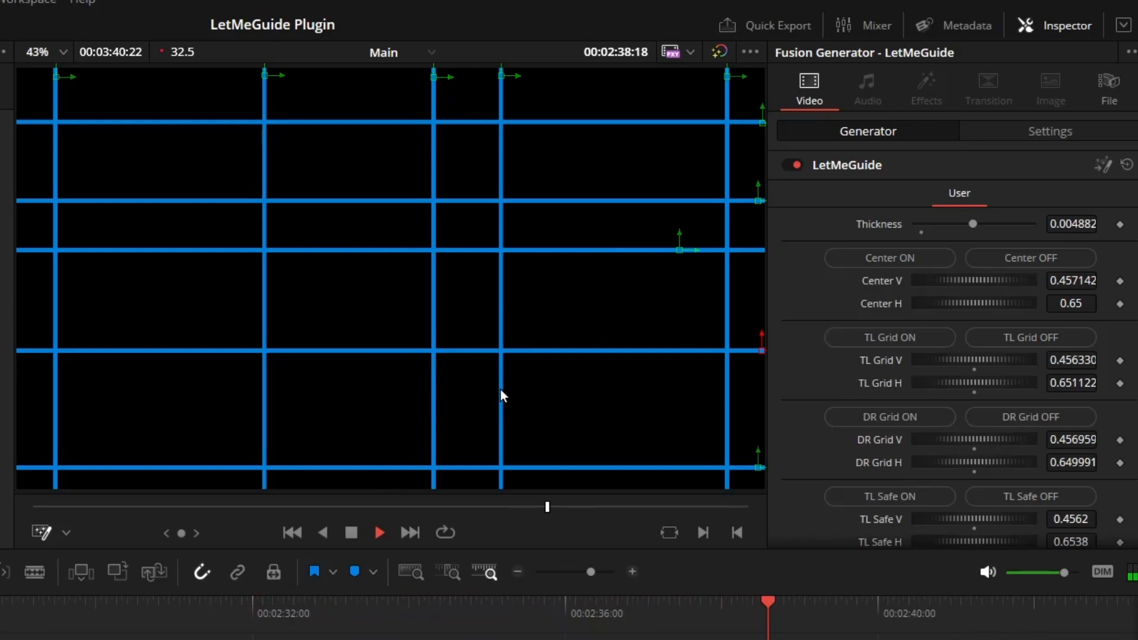
click(379, 532)
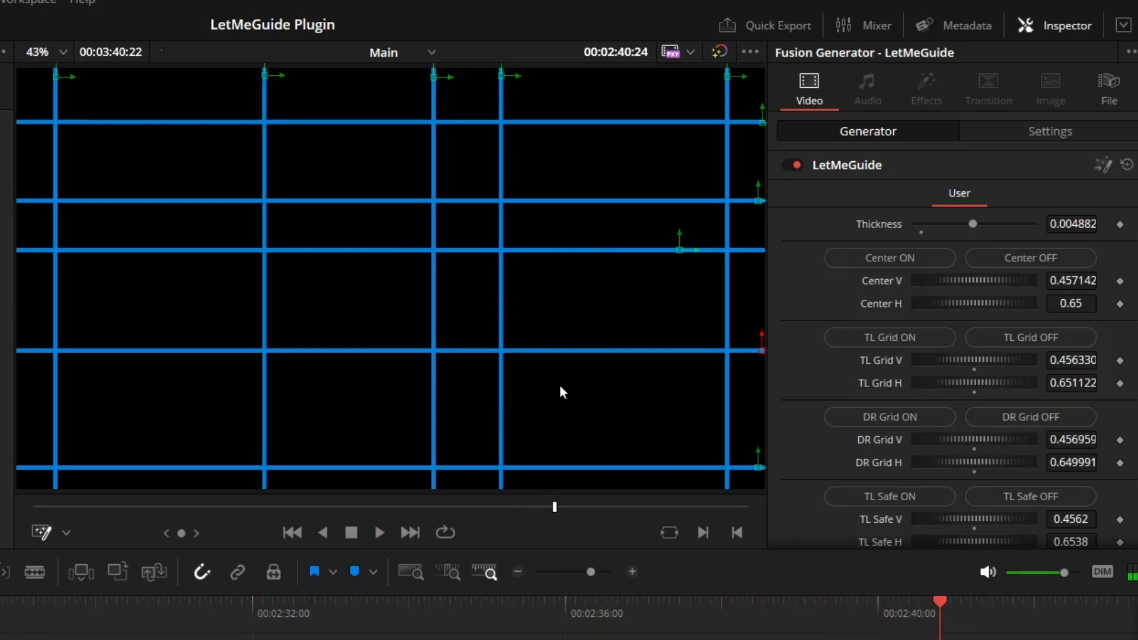
click(379, 533)
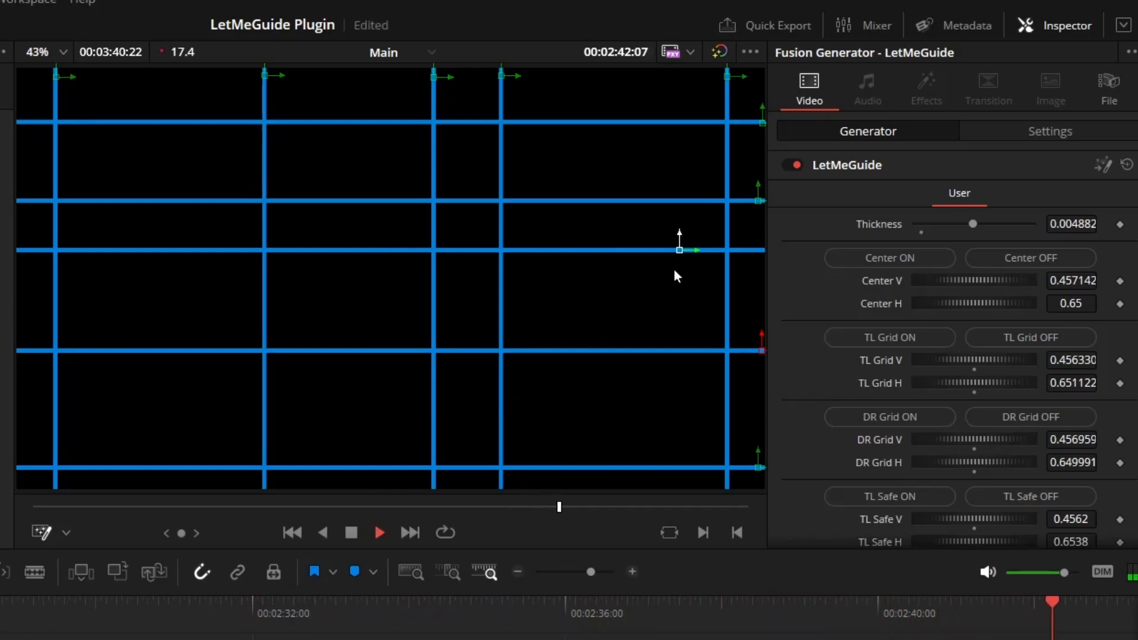
click(379, 532)
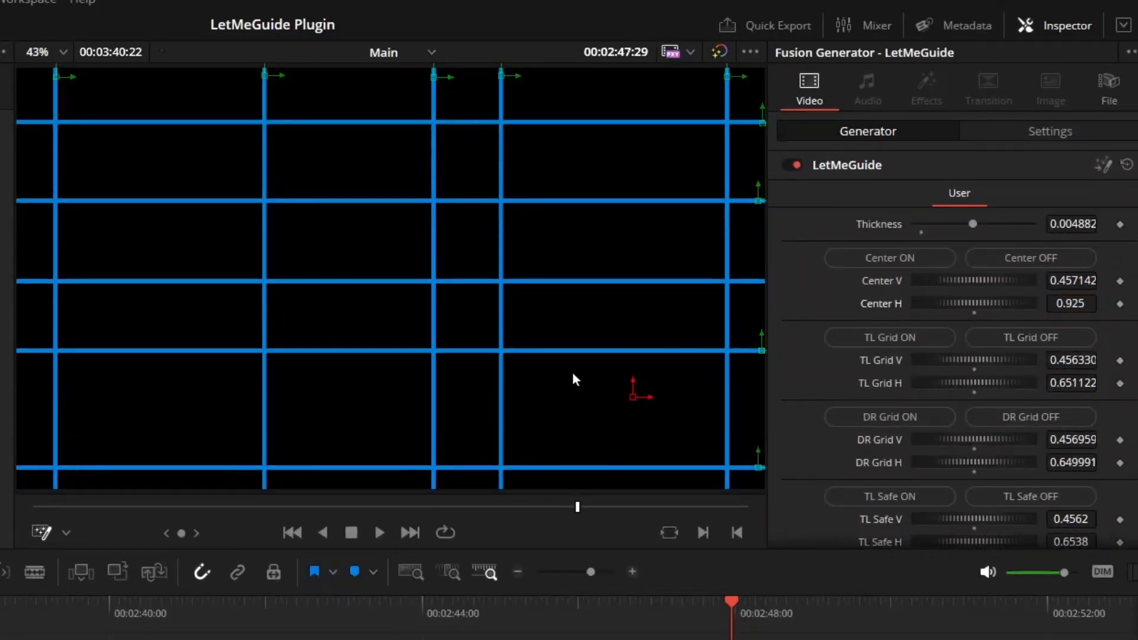
click(379, 532)
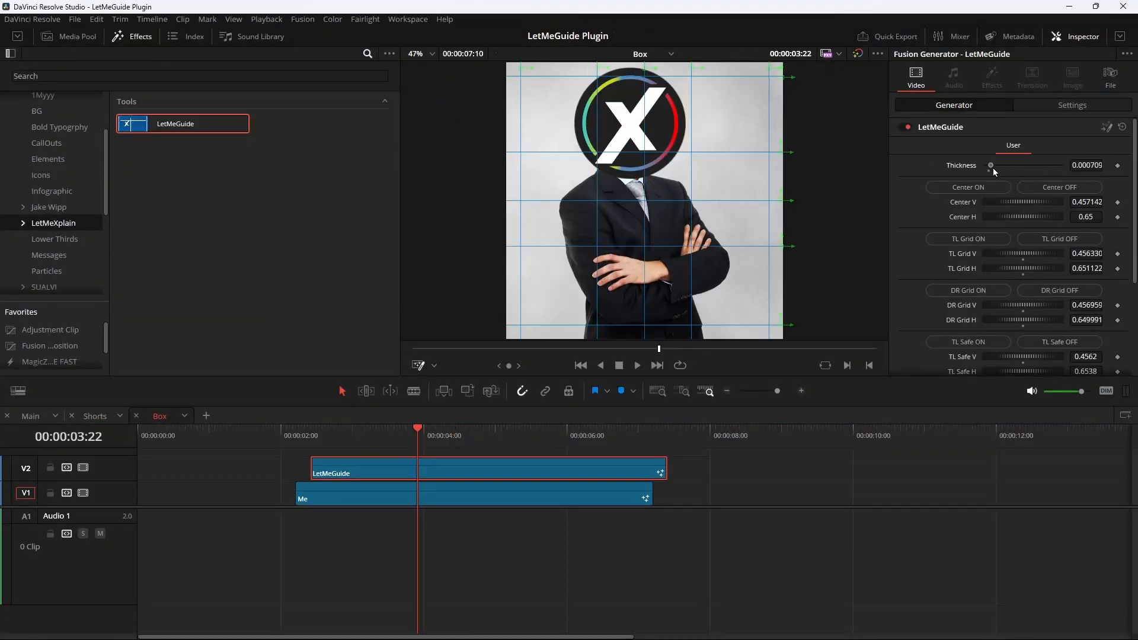
Raise the grid line Thickness over the subject clip to about 0.0058
drag(991, 165, 1029, 165)
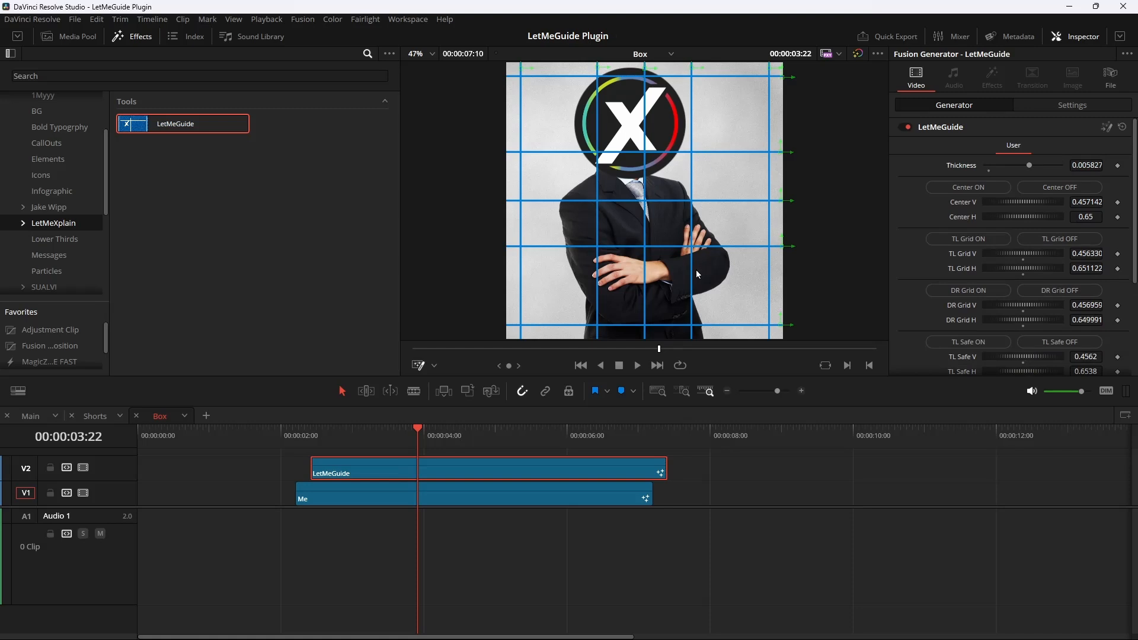
mouse_move(437, 377)
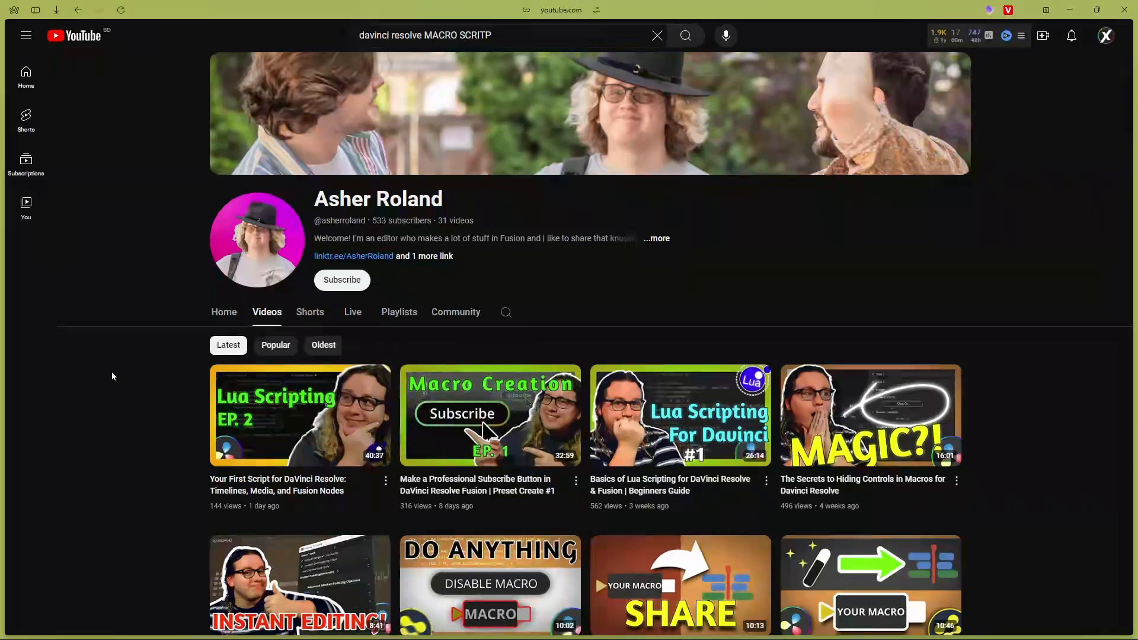
Scroll down the channel's Videos tab to more DaVinci macro tutorials
scroll(down, 3)
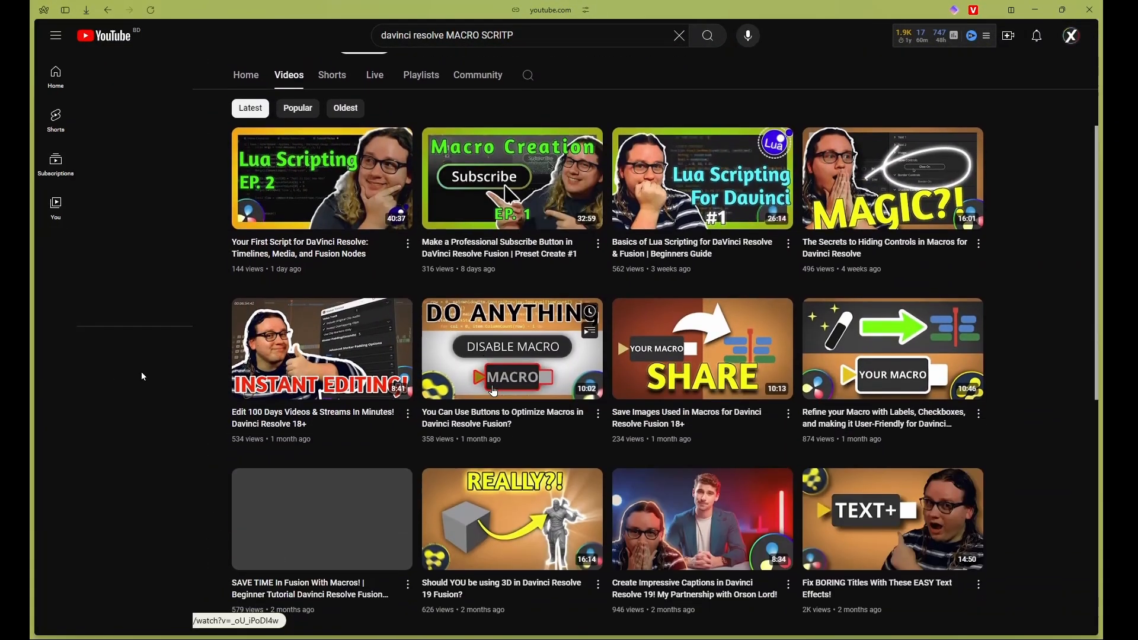
scroll(down, 3)
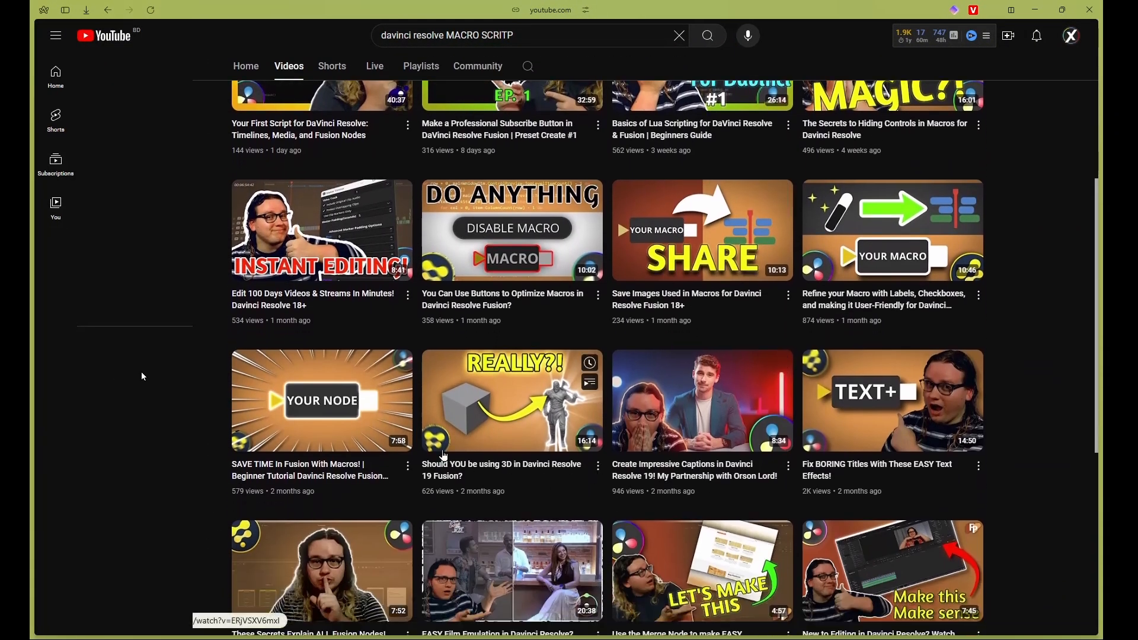
scroll(down, 3)
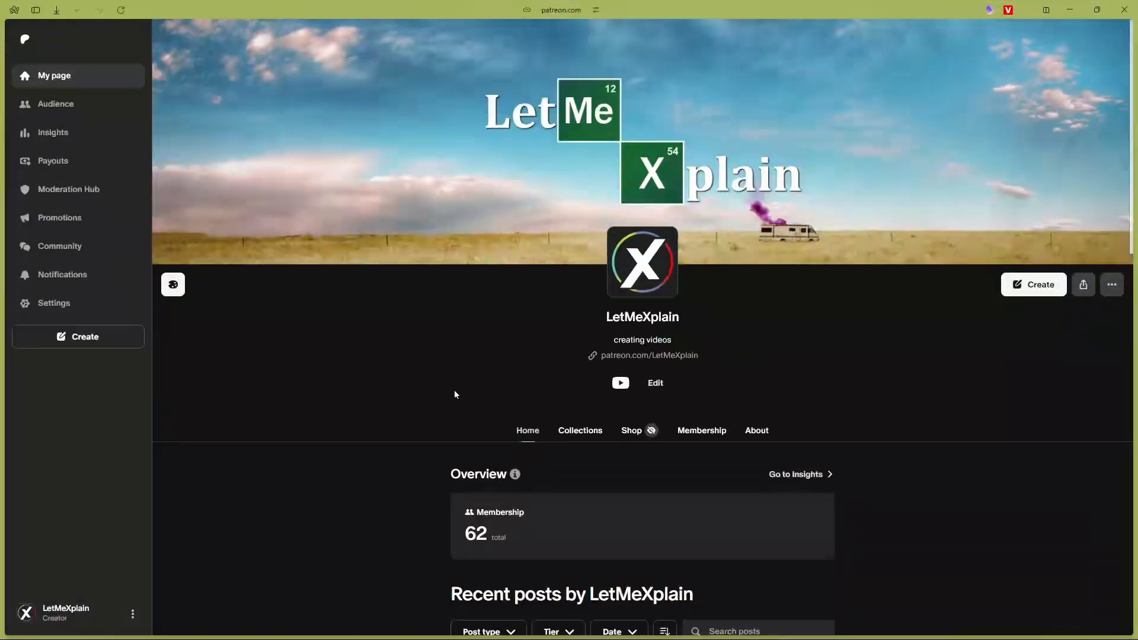
Scroll the Patreon page down to Recent posts with the TimelineClick zip
scroll(down, 3)
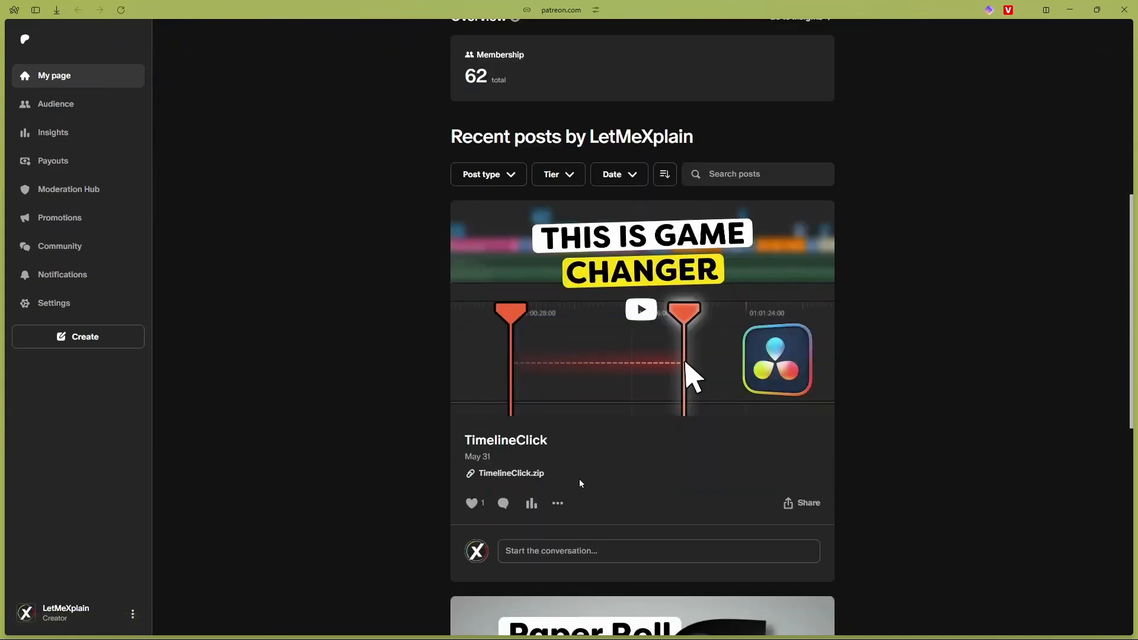